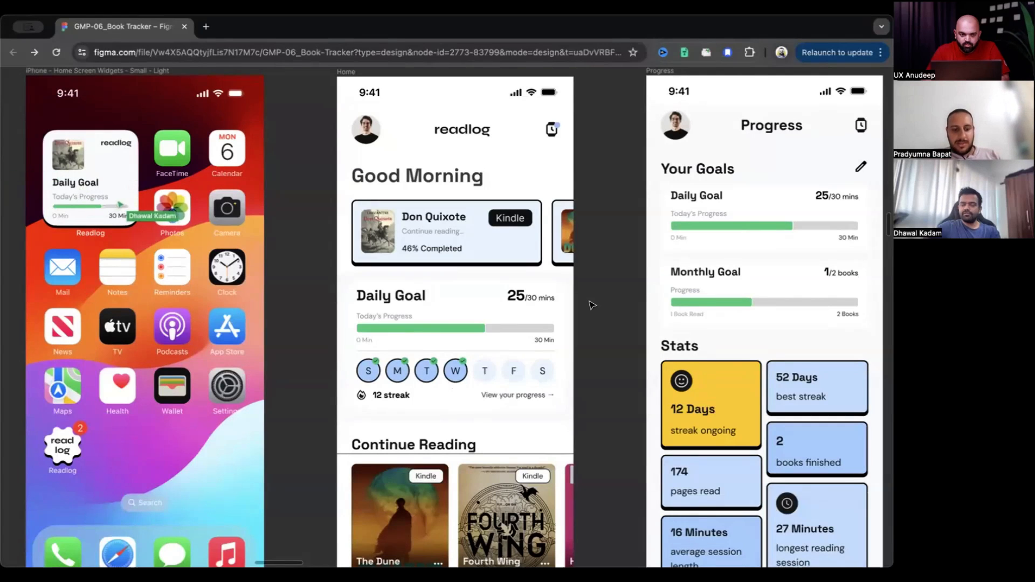
mouse_move(794, 317)
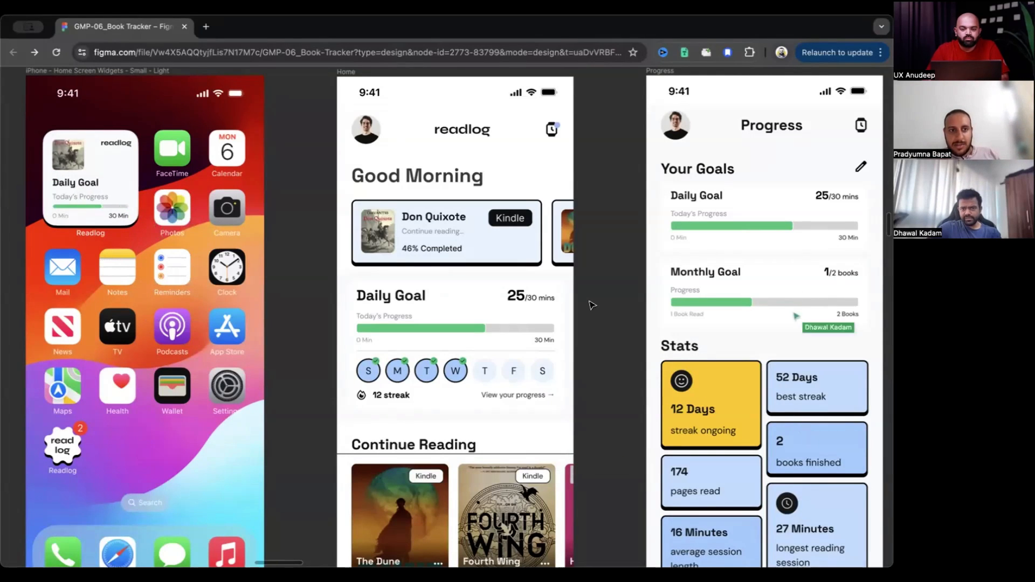
mouse_move(757, 310)
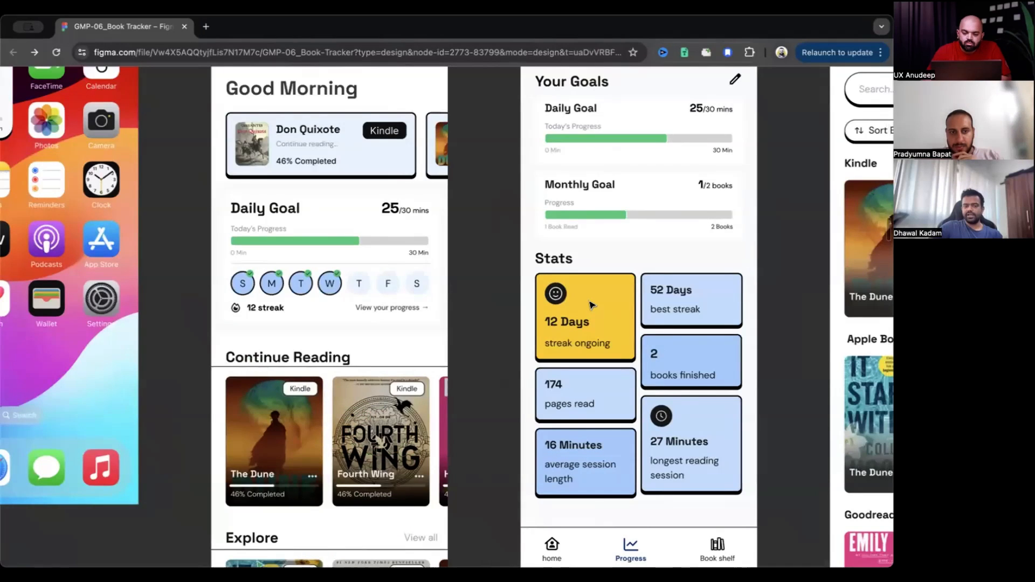
Step: Scroll the canvas so the Book Shelf frame with Kindle, Apple Books and Goodreads shelves appears
scroll(down, 3)
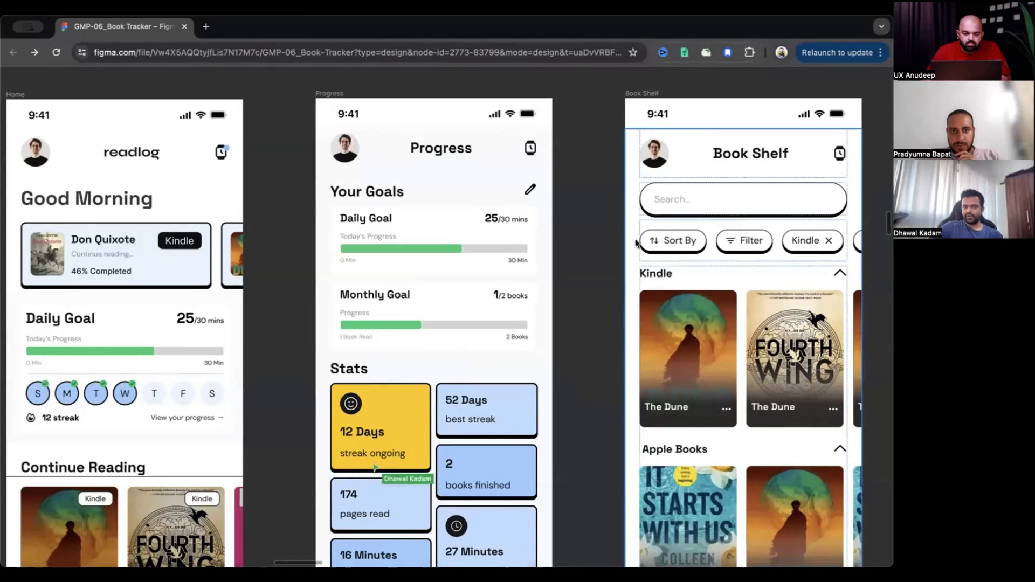
scroll(down, 3)
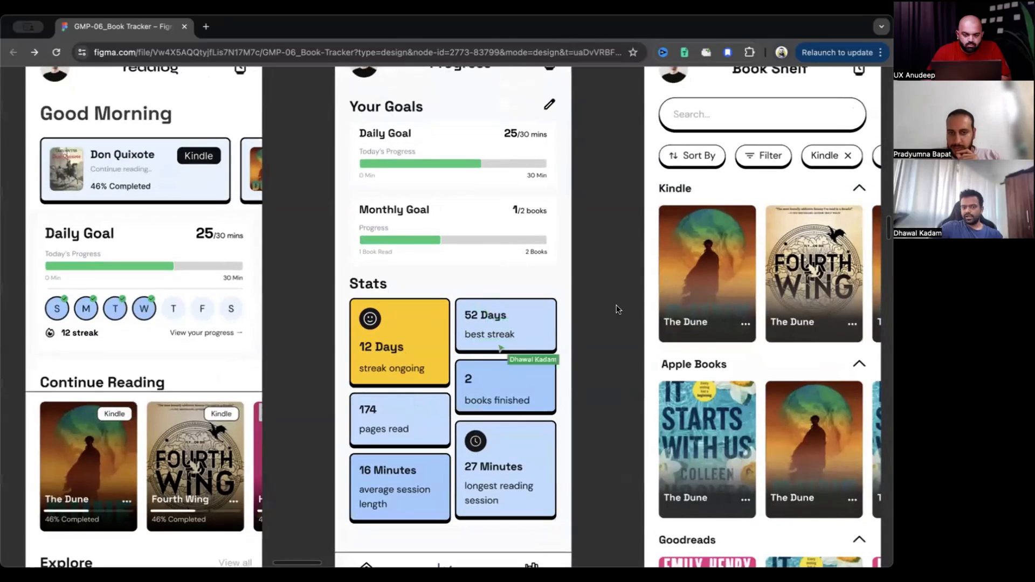
mouse_move(504, 488)
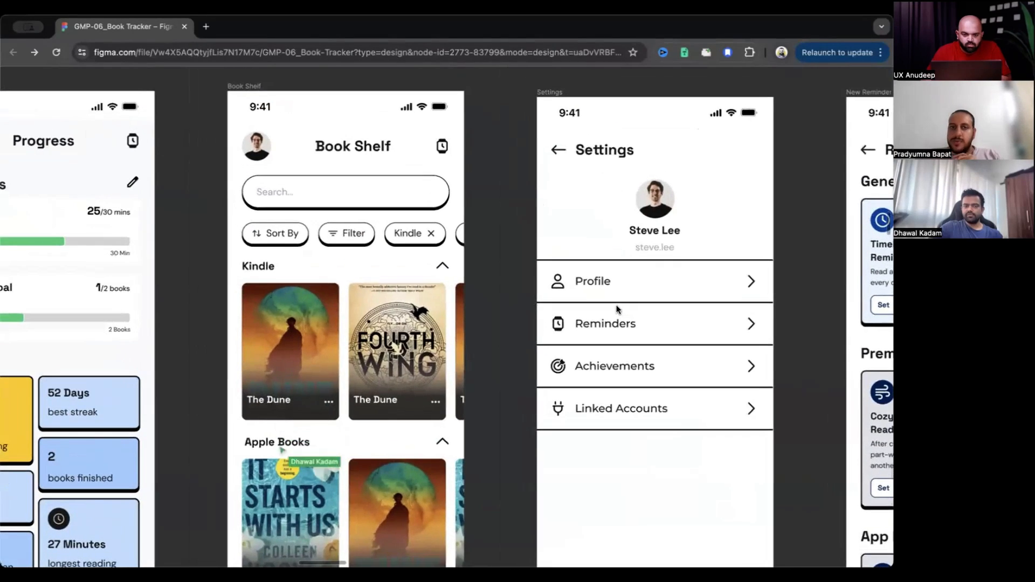
Step: Scroll right to bring the Reminders and Get Premium frames alongside Settings
scroll(down, 3)
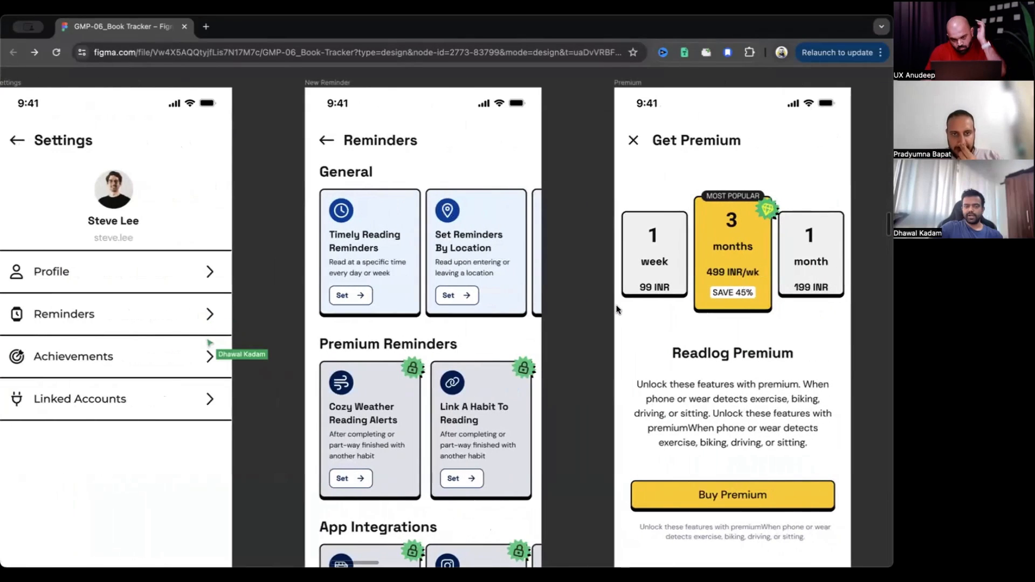
mouse_move(150, 413)
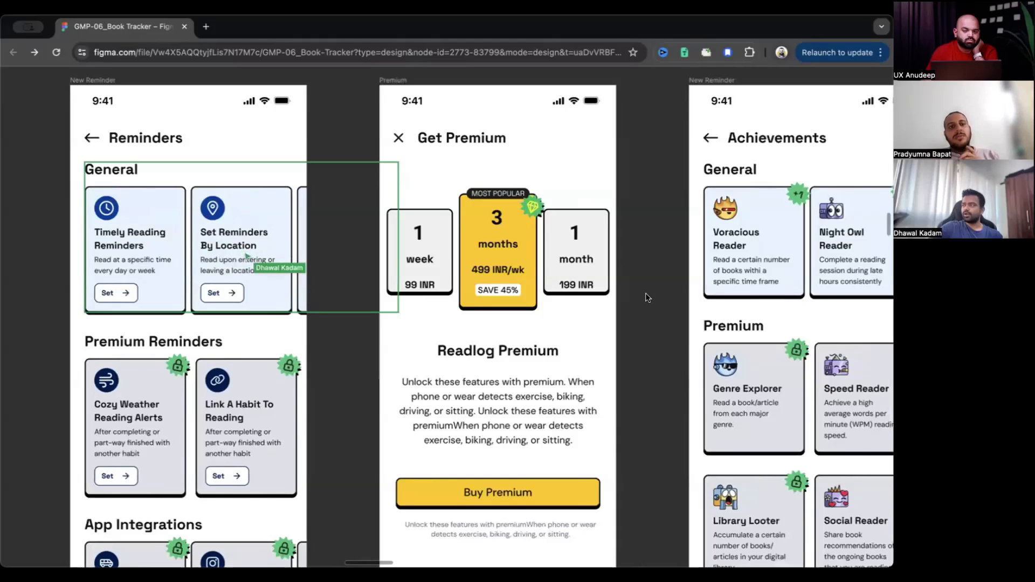
mouse_move(659, 254)
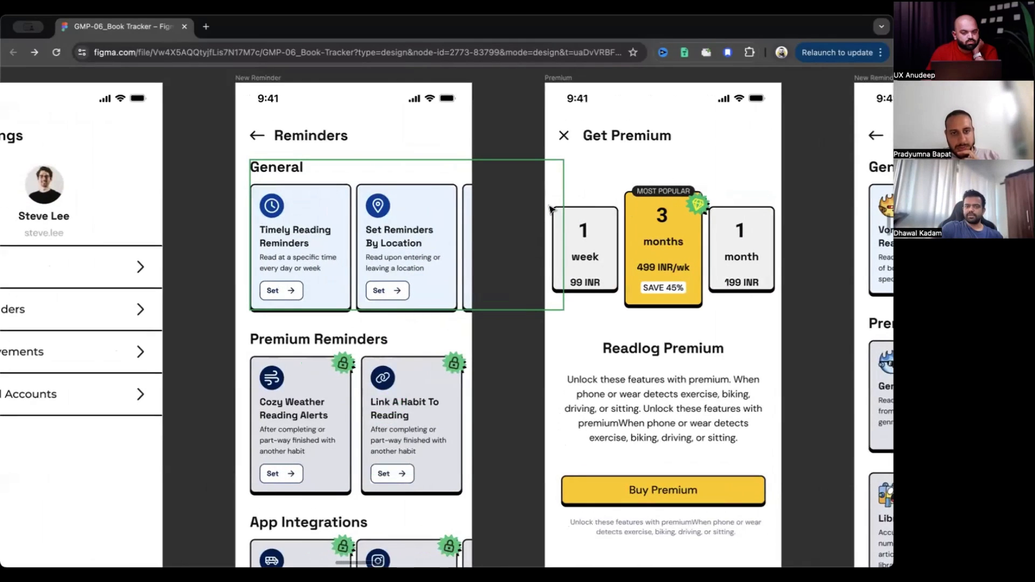
Step: Scroll past App Integrations to show the Achievements frame with General and Premium badges
scroll(down, 3)
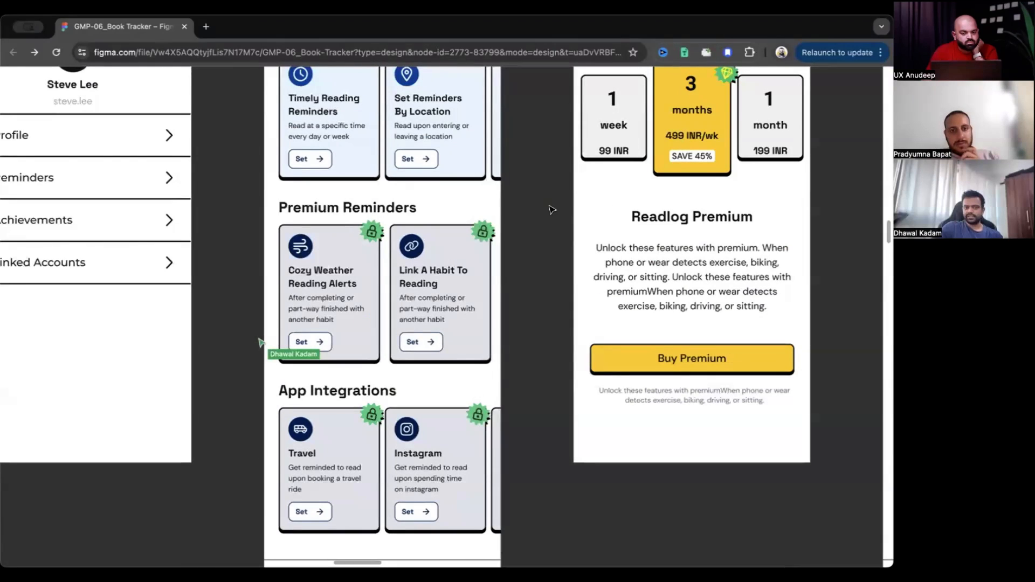
mouse_move(324, 289)
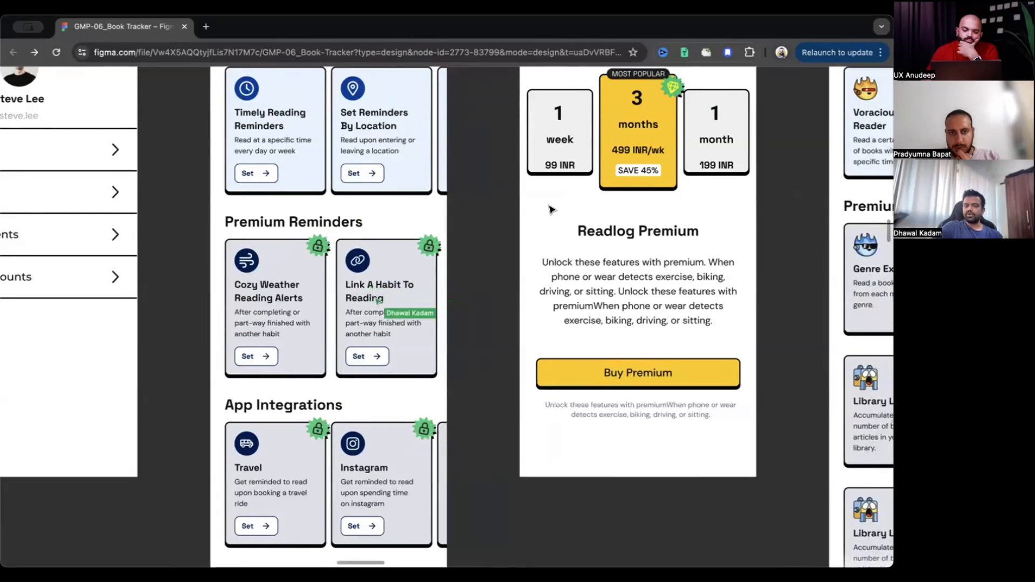
scroll(down, 3)
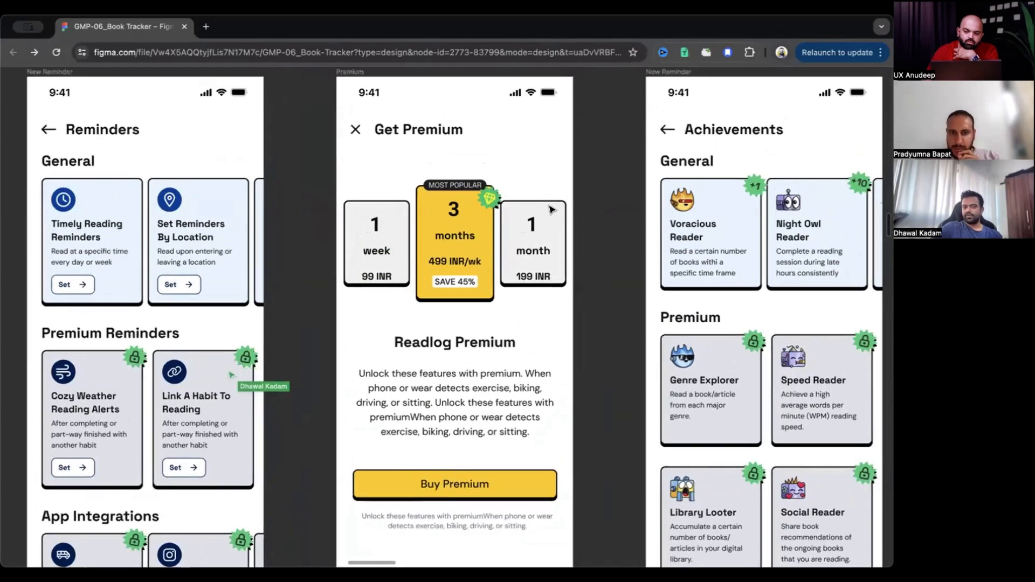
Step: Pan the Final UI page to the home-screen widget container beside Home, Progress and Book Shelf
scroll(down, 3)
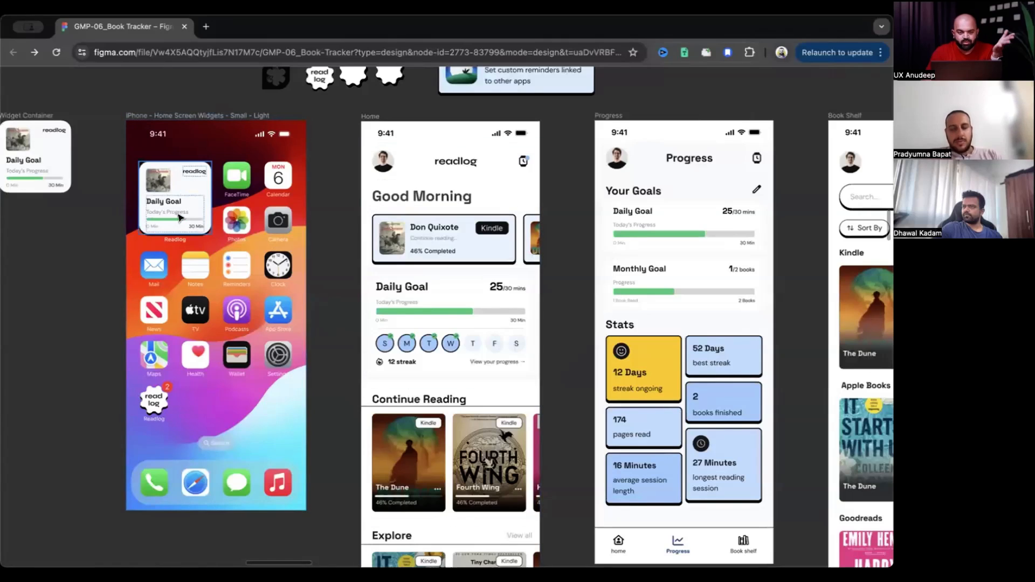
Step: Switch to the First Cut UI page showing Iteration 1 widget, homepage, habit and settings frames
click(323, 224)
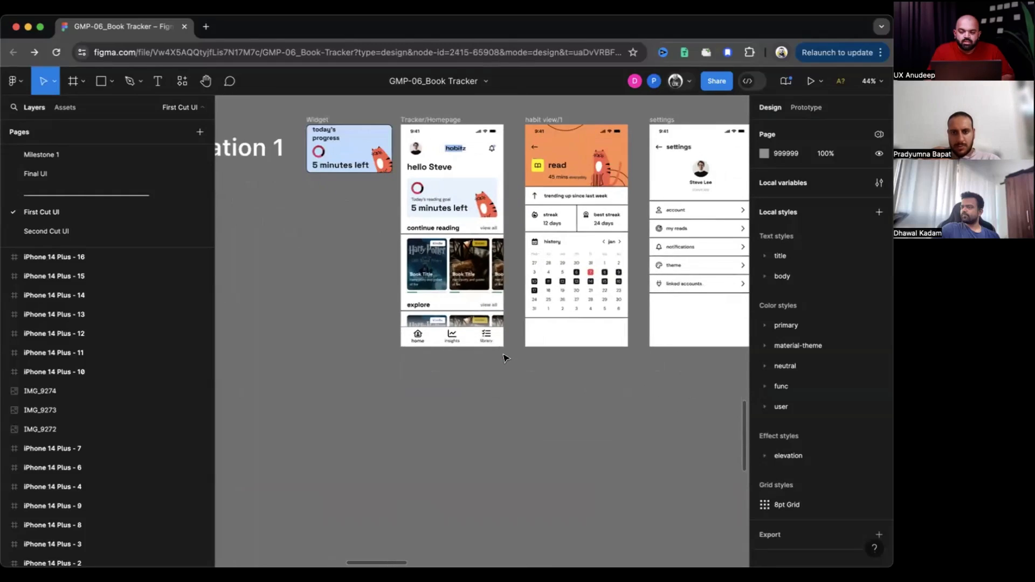
Step: Scroll through Iteration 2, then switch to the Second Cut UI page with homepage, statistics and Book shelf
scroll(down, 3)
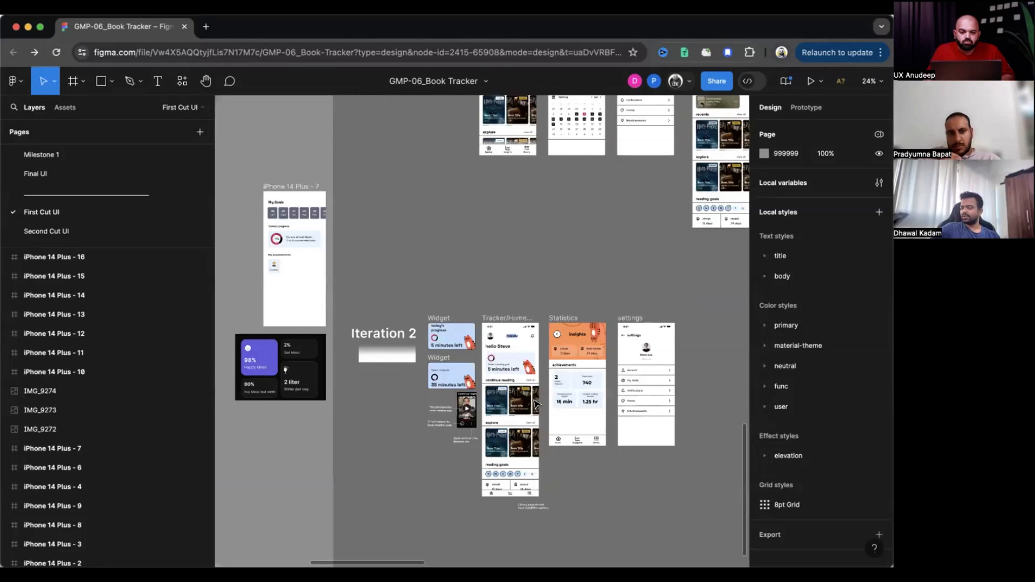
click(46, 231)
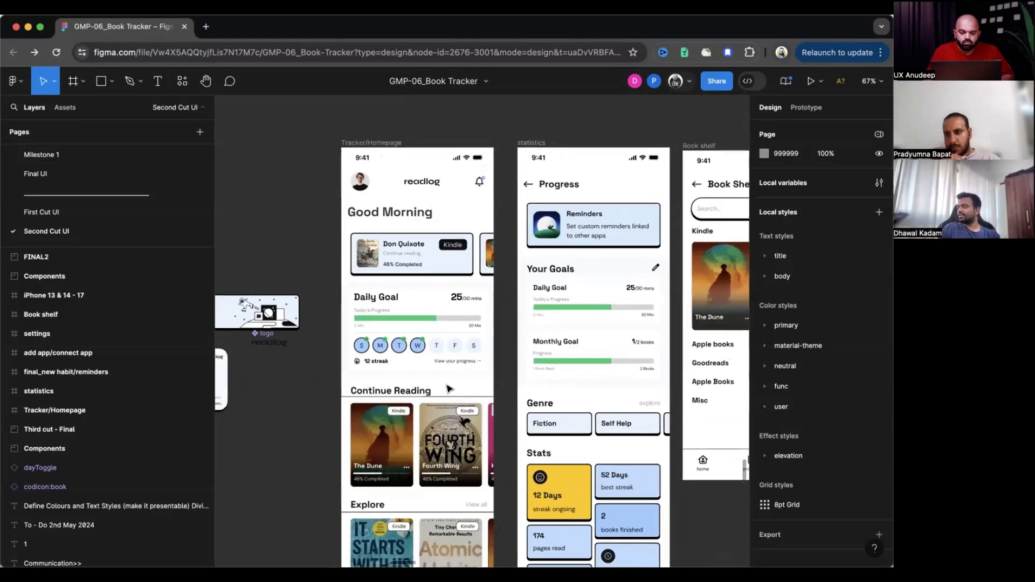
Step: Zoom out, then switch to the Milestone 1 page of research notes and wireframe sketches
scroll(down, 3)
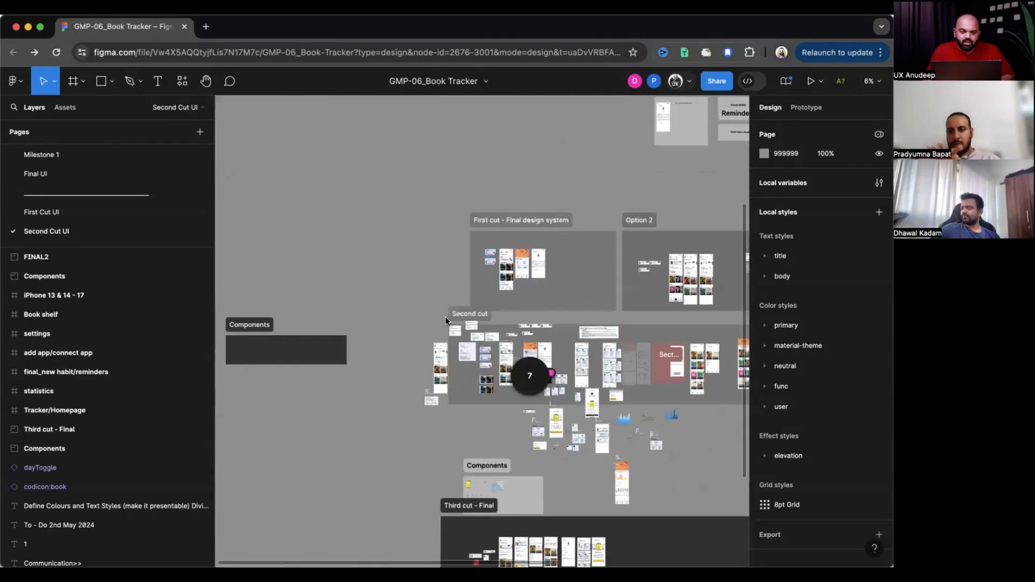
click(42, 154)
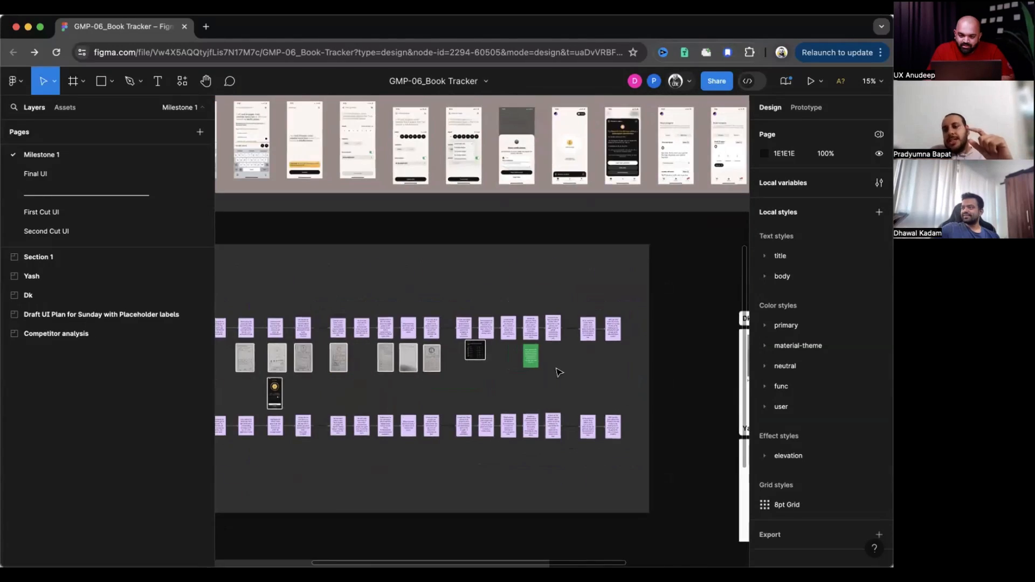
Step: Scroll Milestone 1 to the Competitor analysis section with Apple Books, Medium and Atom screenshots
scroll(down, 3)
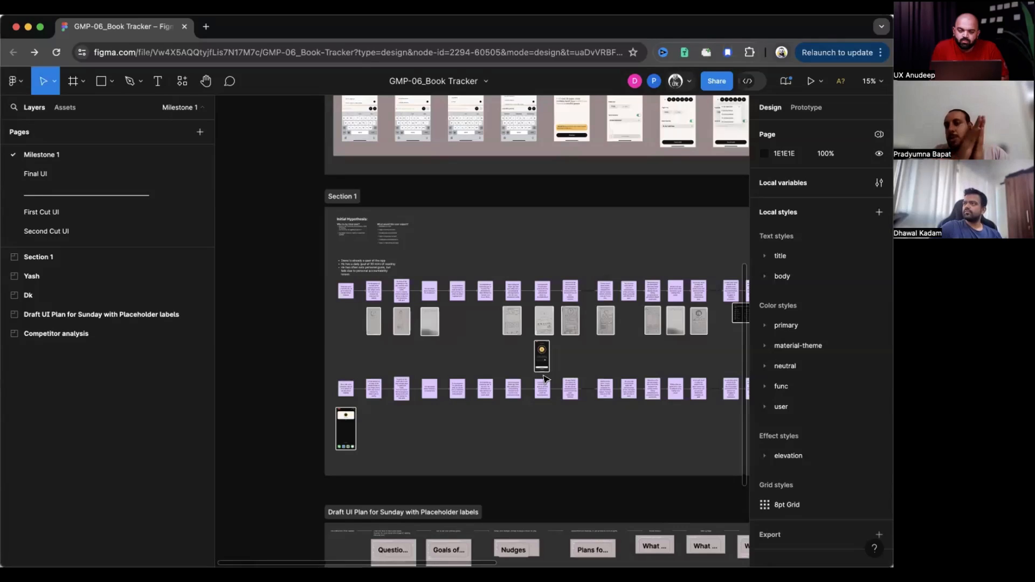
scroll(down, 3)
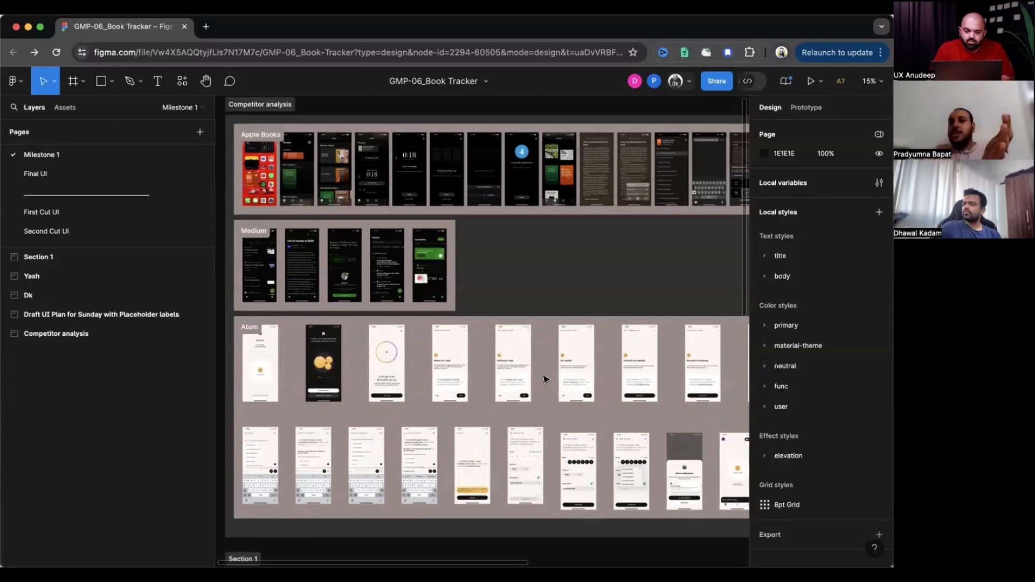
Step: Scroll past Section 1 to the Draft UI Plan cards such as Questions, Goals and Nudges
scroll(down, 3)
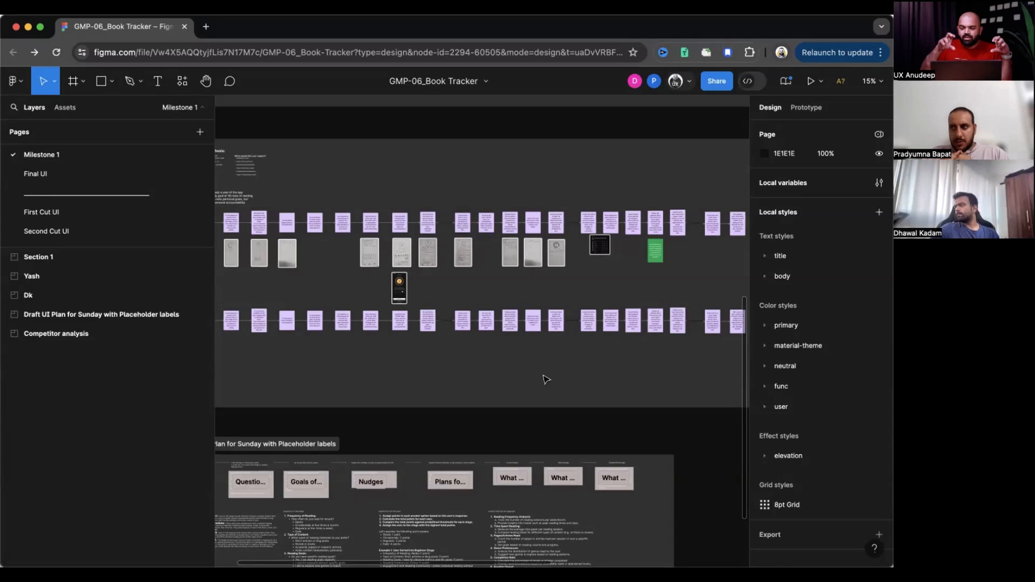
Step: Return to the Final UI page and zoom into the Daily Goal widget container beside Home
click(36, 173)
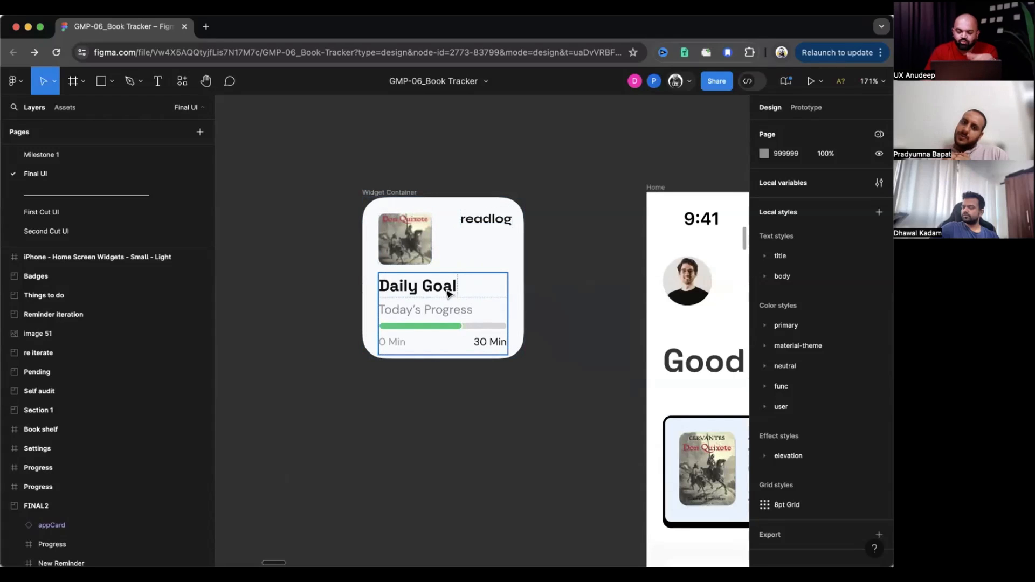
Step: Zoom out to about 8% on Final UI to show the FINAL2, Self audit and re iterate boards
click(541, 292)
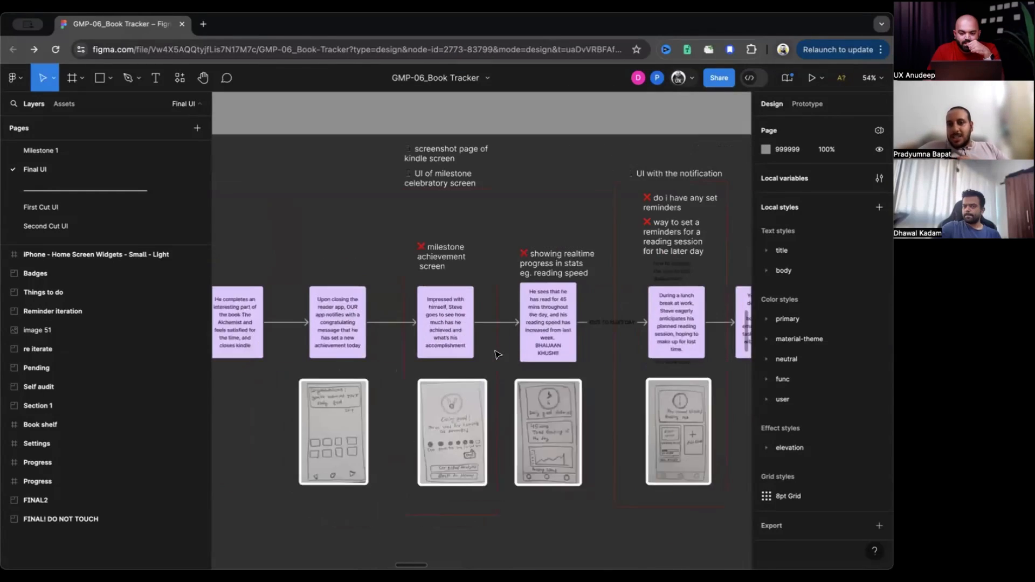
scroll(down, 3)
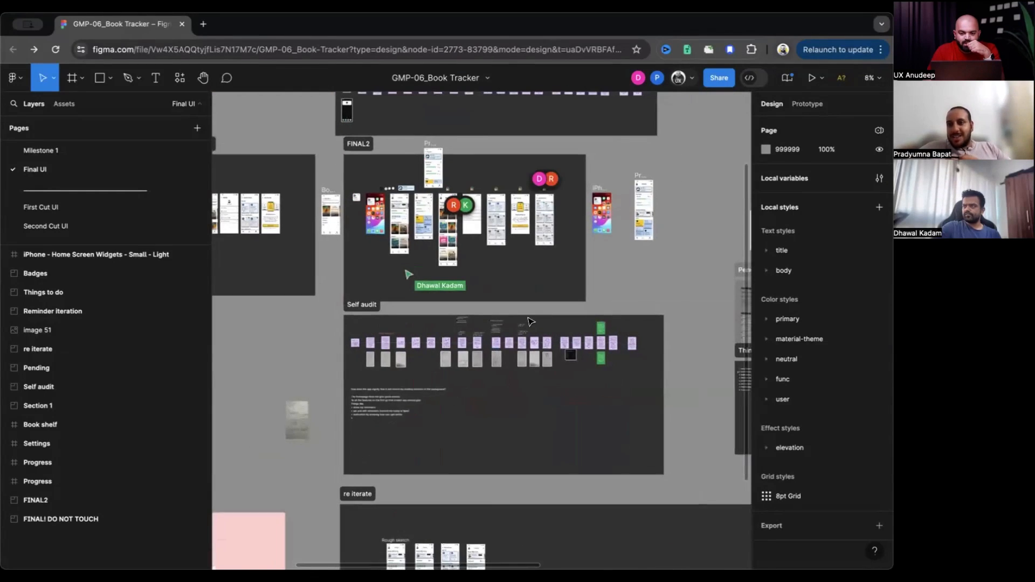